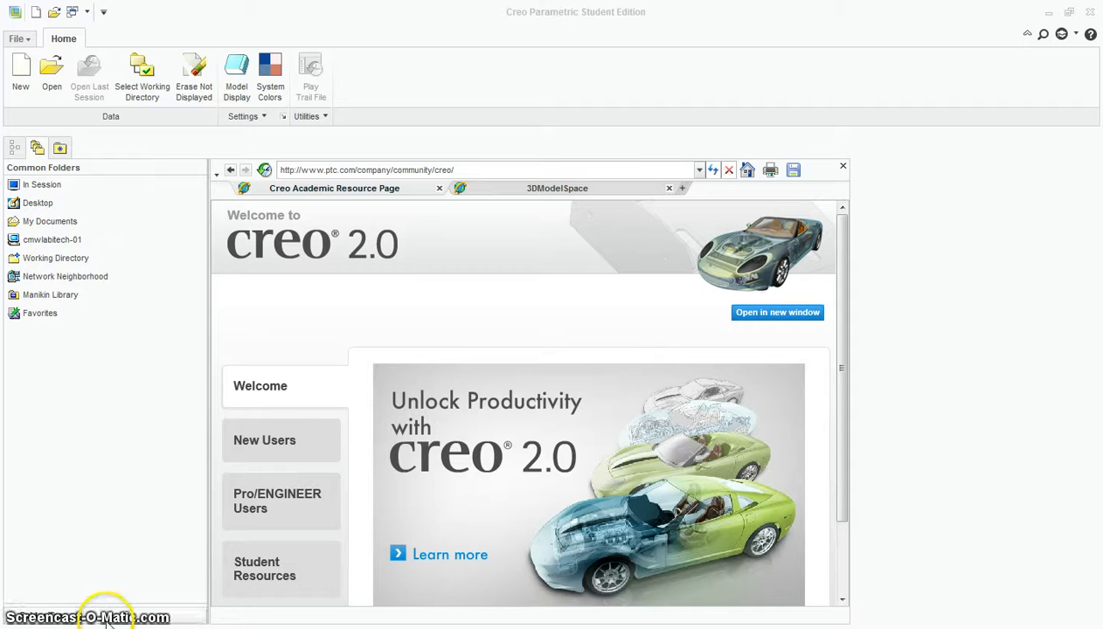
{"action": "mouse_move", "coordinate": [74, 288]}
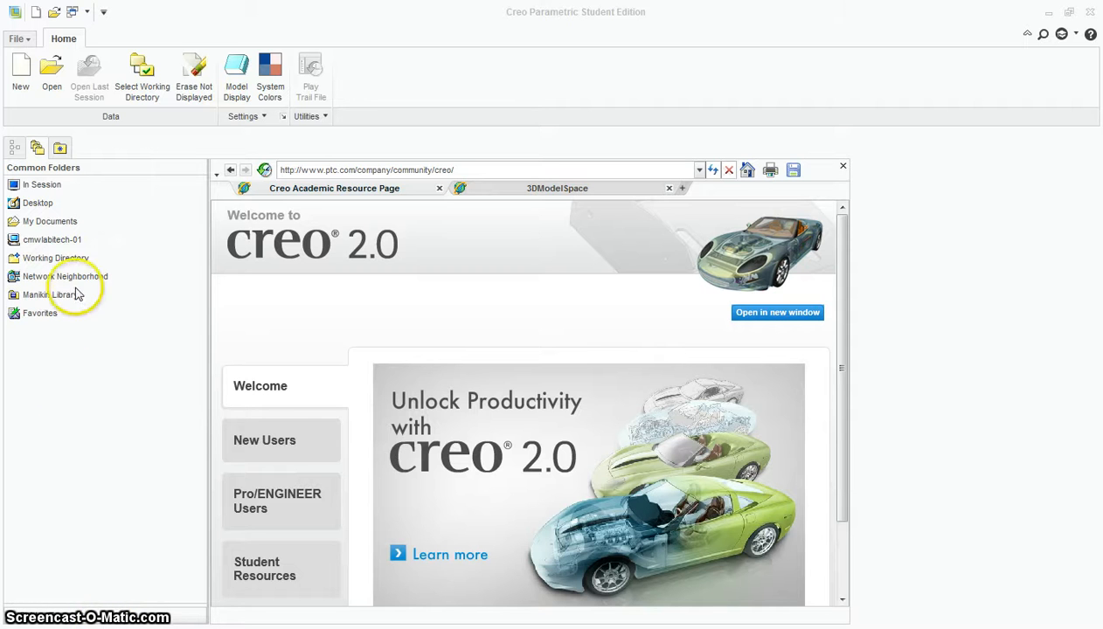
Browse to H:\Creo and set the Revolves folder as the working directory.
{"action": "left_click", "coordinate": [51, 239]}
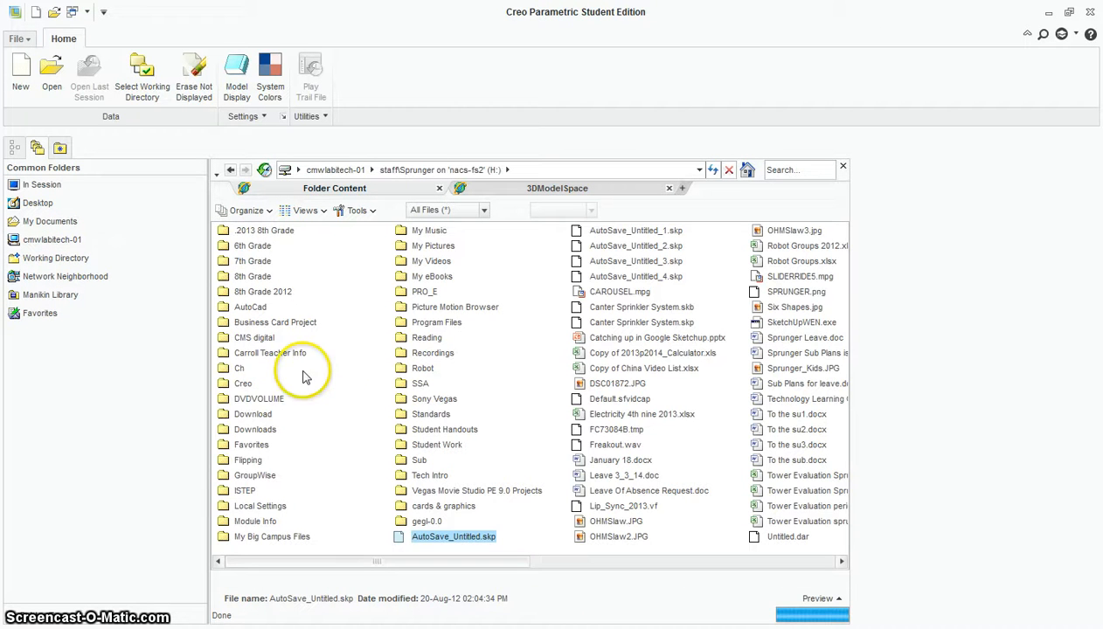
{"action": "double_click", "coordinate": [243, 383]}
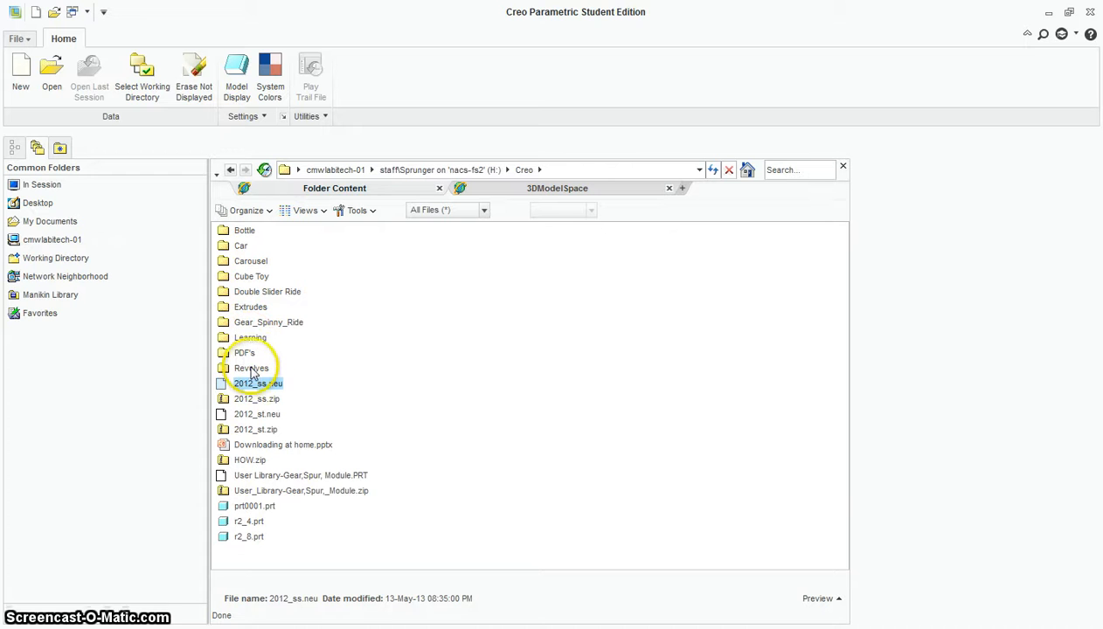
{"action": "right_click", "coordinate": [257, 383]}
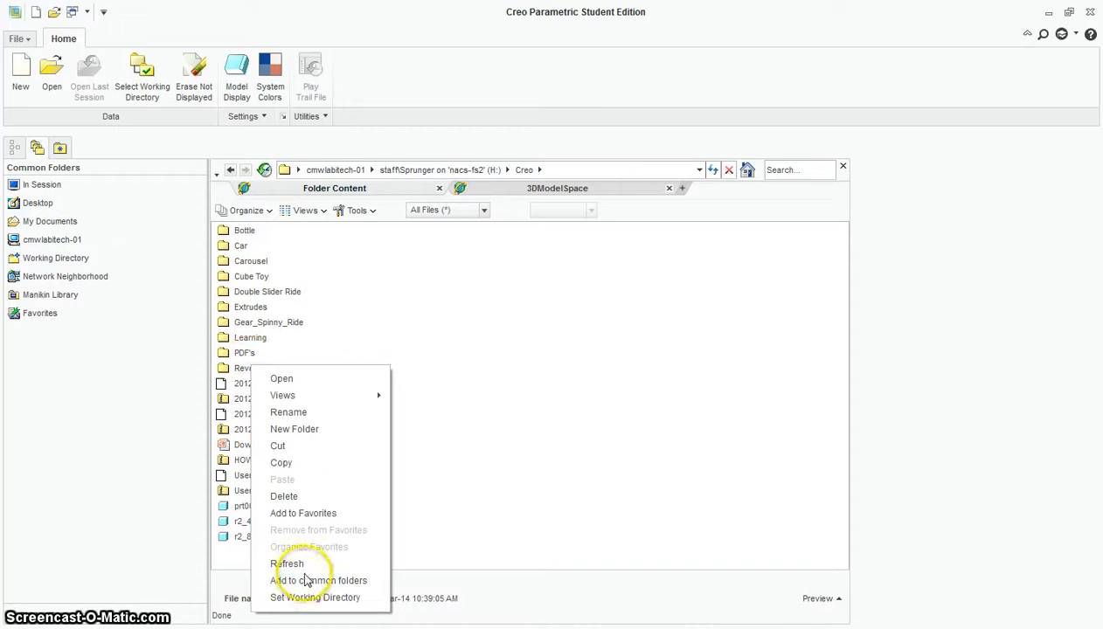
{"action": "mouse_move", "coordinate": [314, 597]}
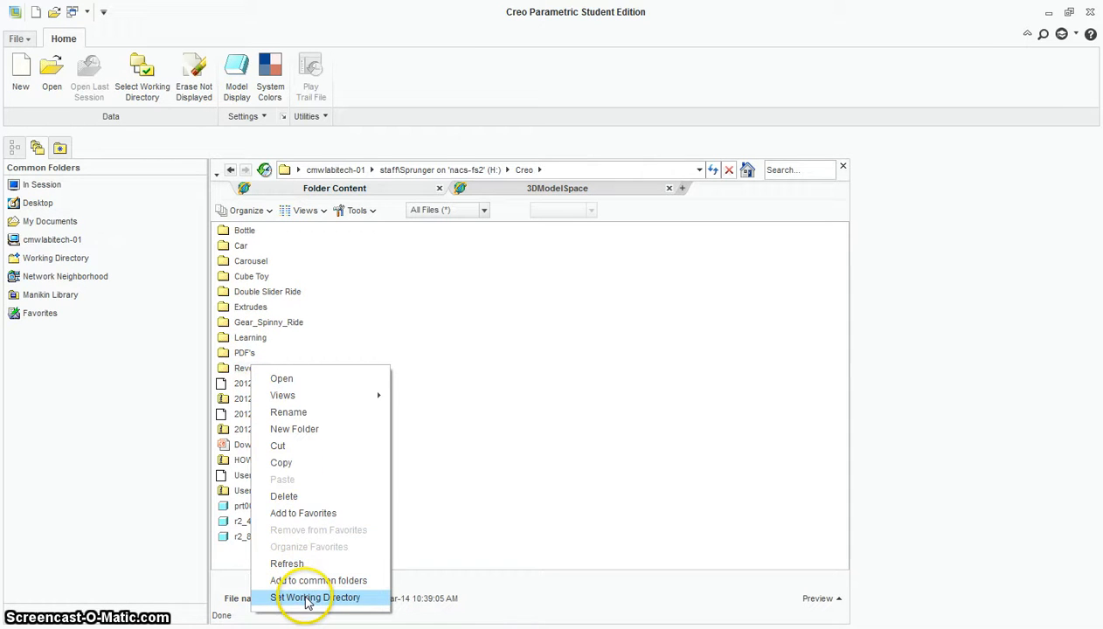
{"action": "left_click", "coordinate": [316, 598]}
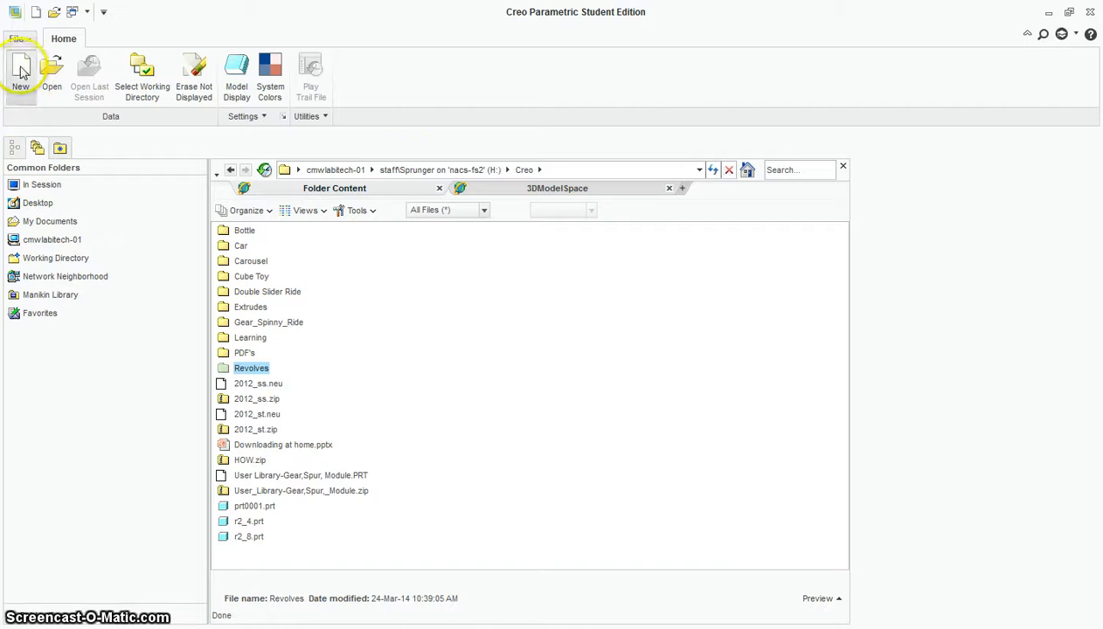
Create a new solid part named R1 using the default template.
{"action": "left_click", "coordinate": [20, 75]}
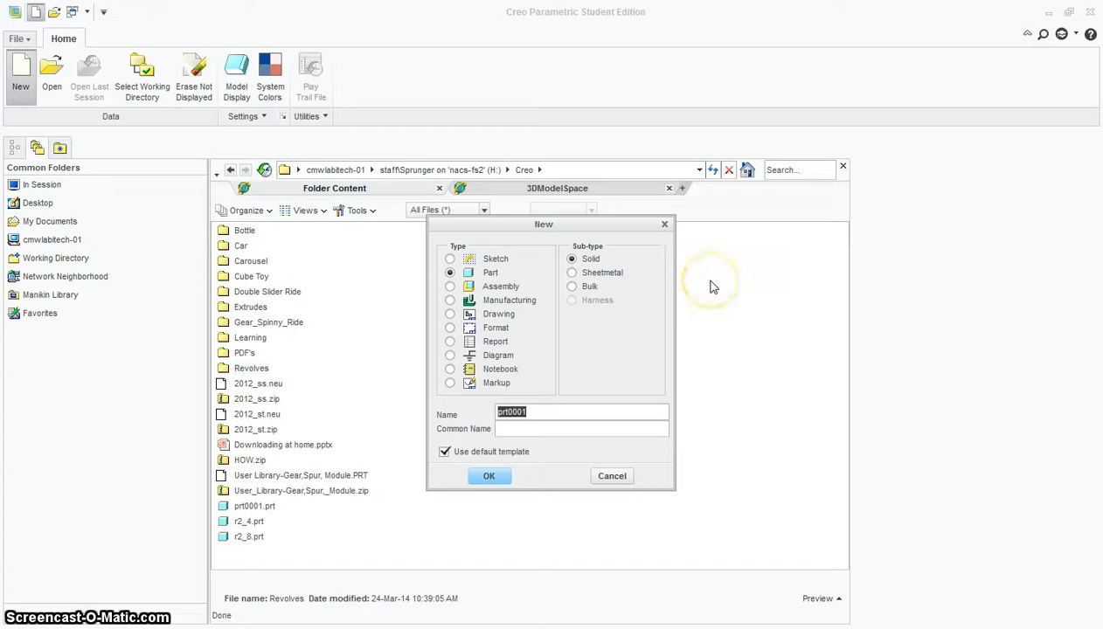
{"action": "mouse_move", "coordinate": [893, 311]}
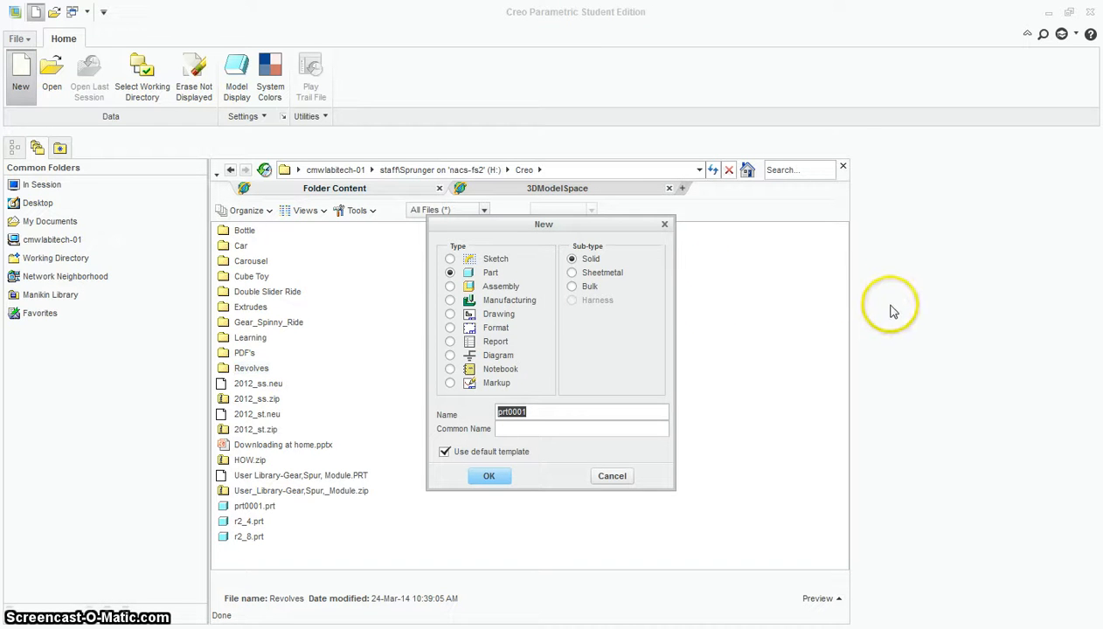
{"action": "mouse_move", "coordinate": [891, 316]}
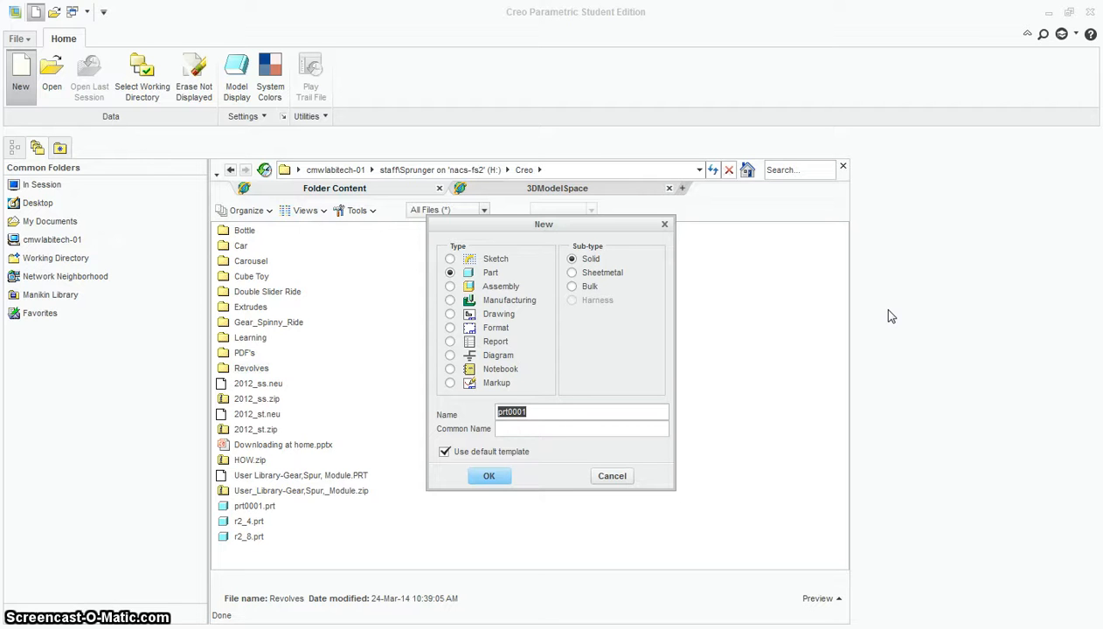
{"action": "type", "text": "R1"}
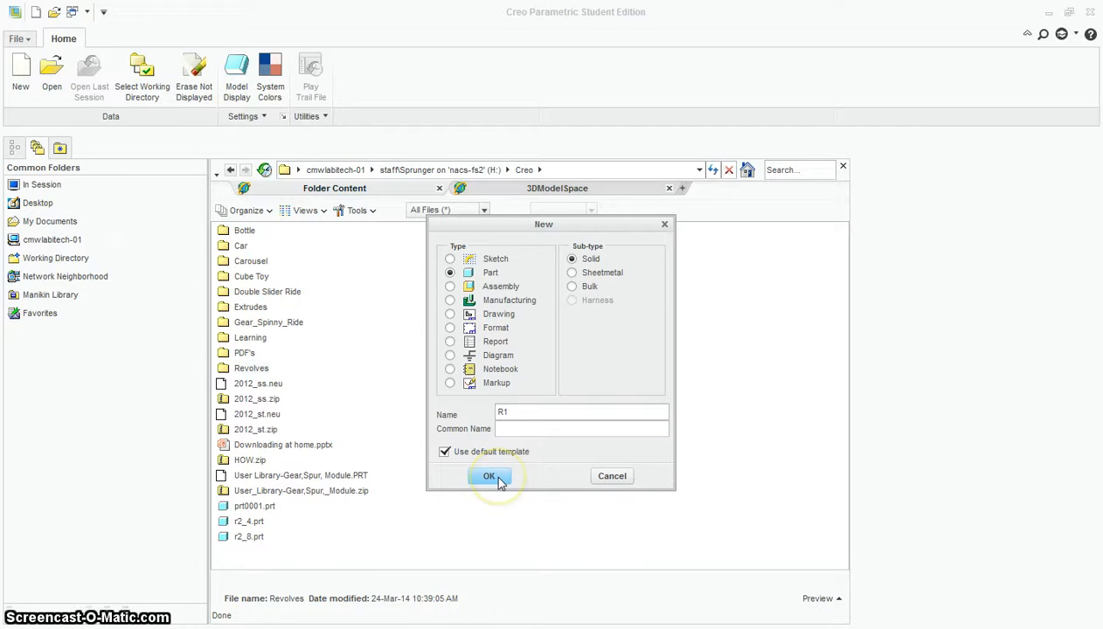
{"action": "left_click", "coordinate": [489, 475]}
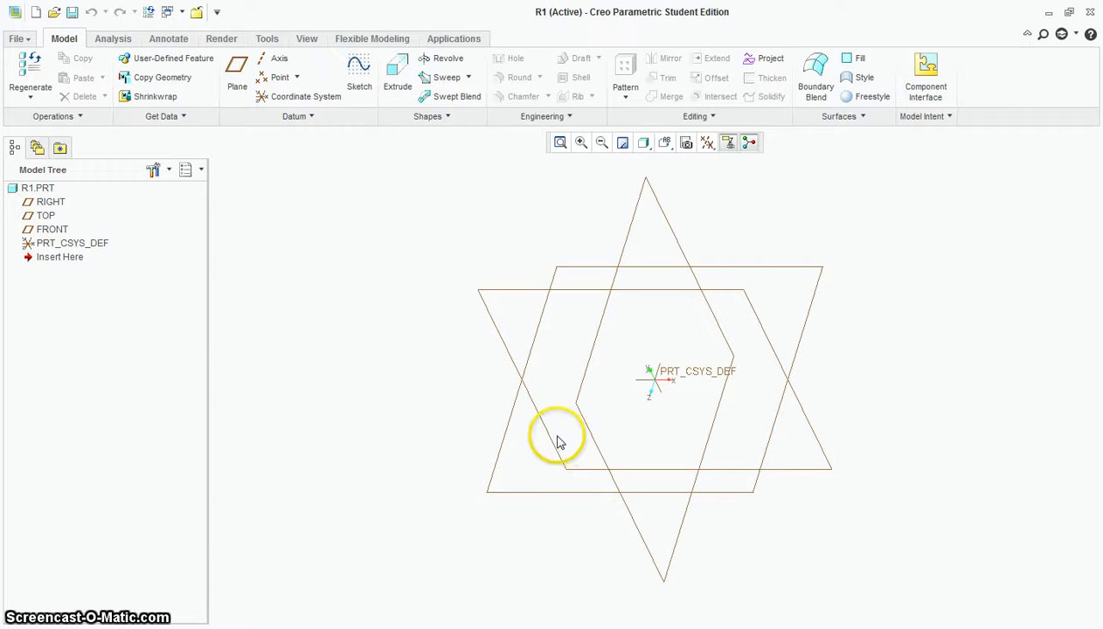
{"action": "mouse_move", "coordinate": [651, 432]}
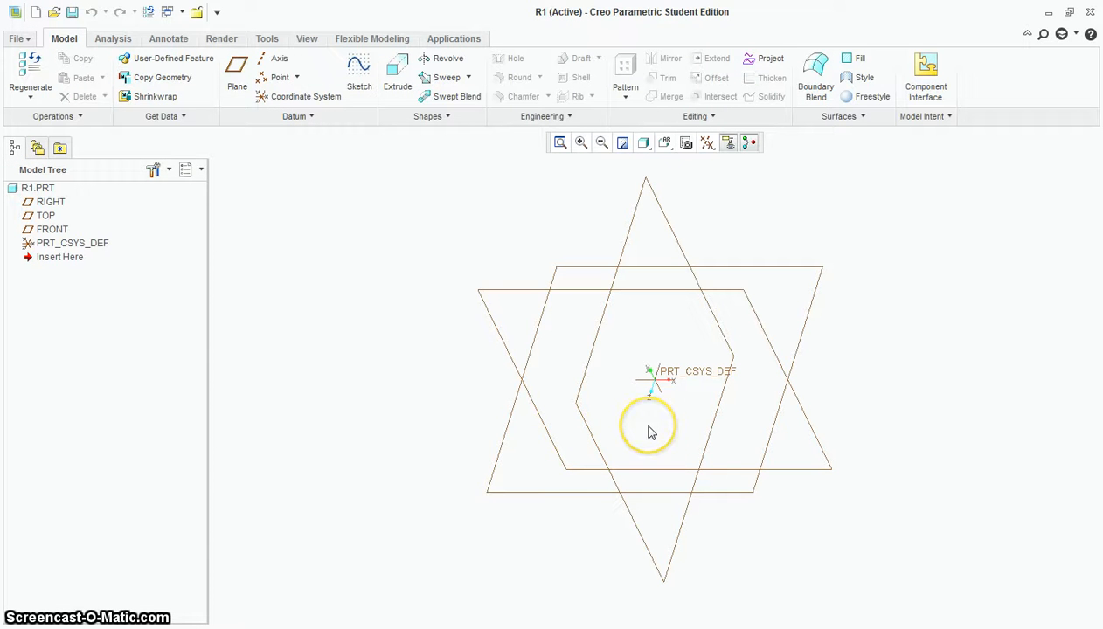
{"action": "mouse_move", "coordinate": [651, 432]}
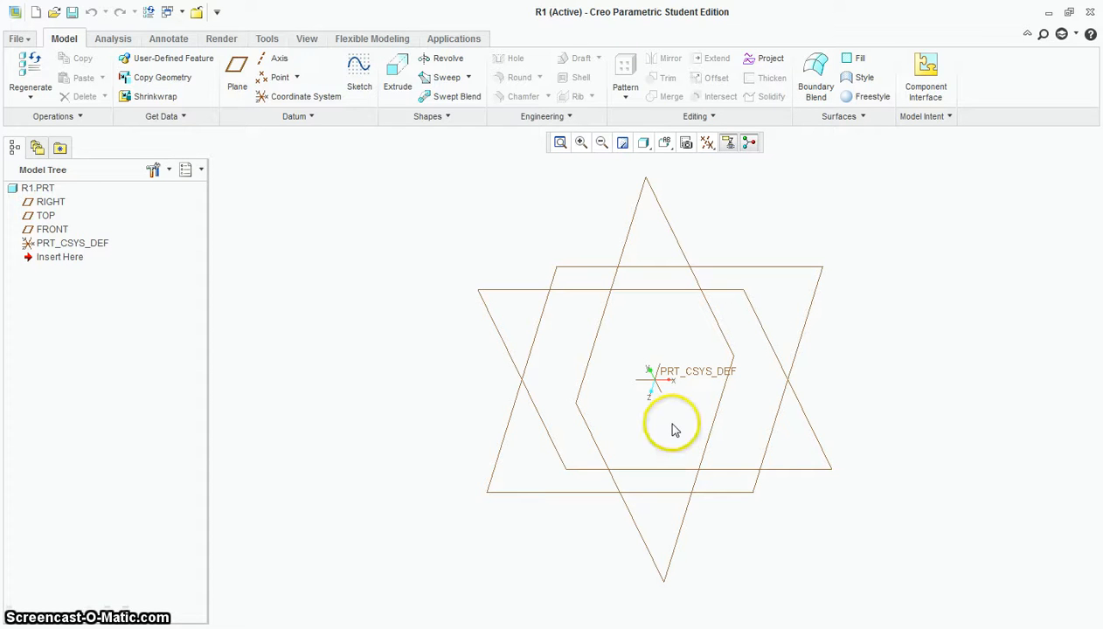
{"action": "mouse_move", "coordinate": [673, 426]}
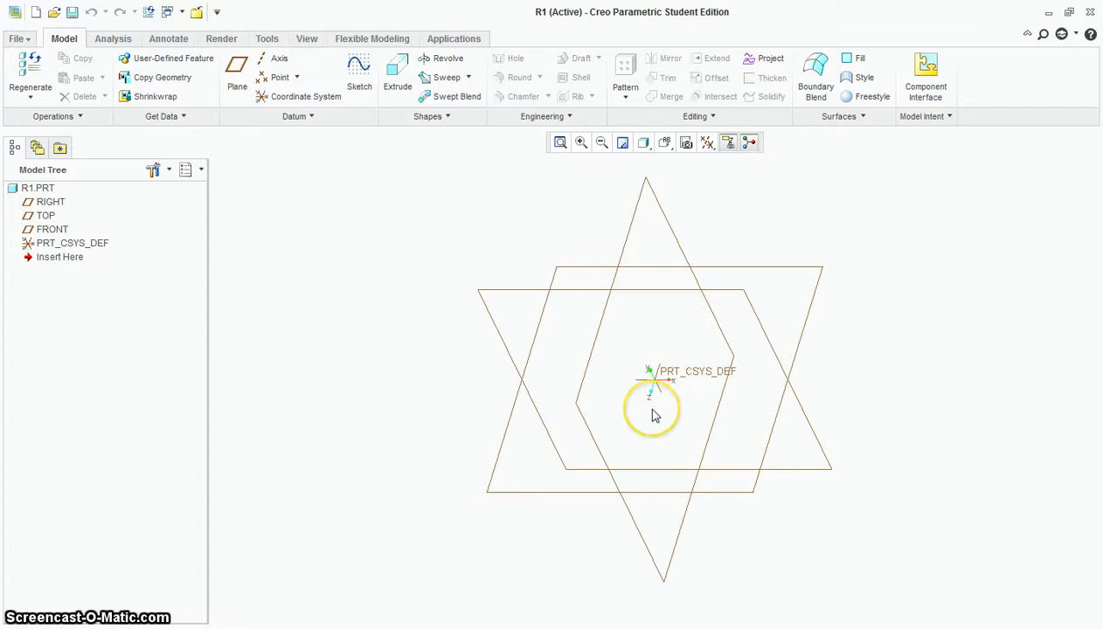
{"action": "mouse_move", "coordinate": [656, 416]}
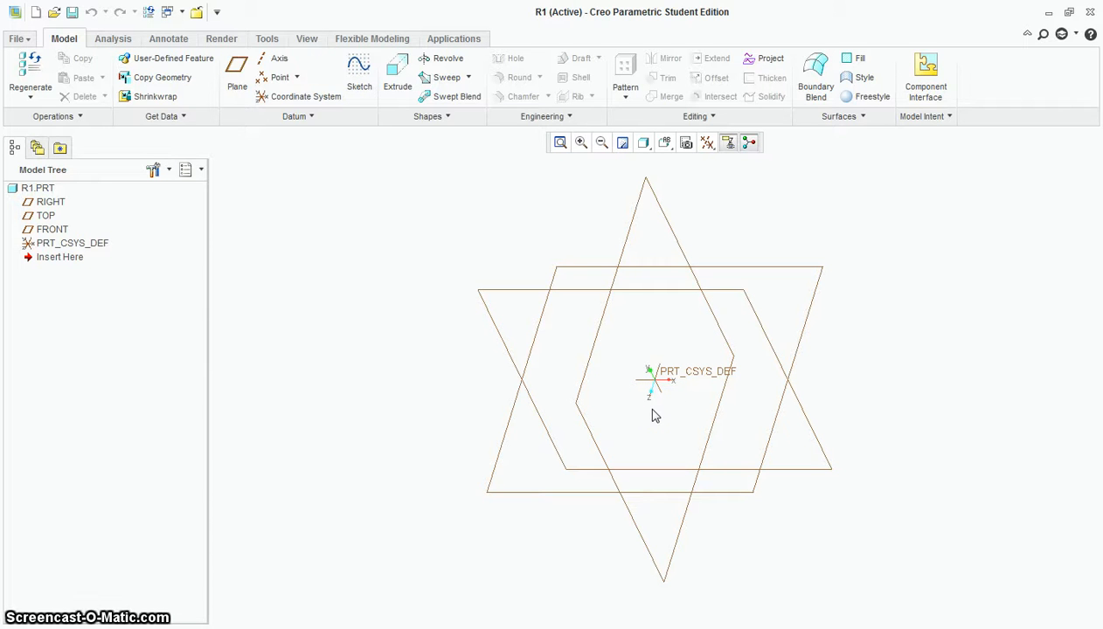
{"action": "mouse_move", "coordinate": [441, 58]}
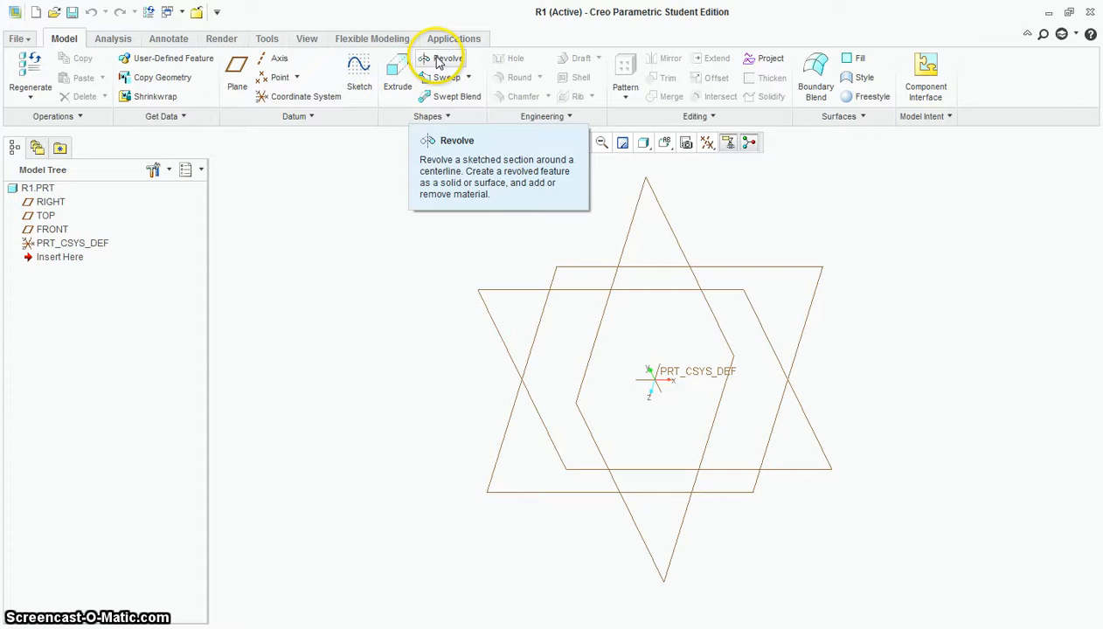
Start a Revolve and begin the profile sketch at the vertical axis.
{"action": "left_click", "coordinate": [447, 58]}
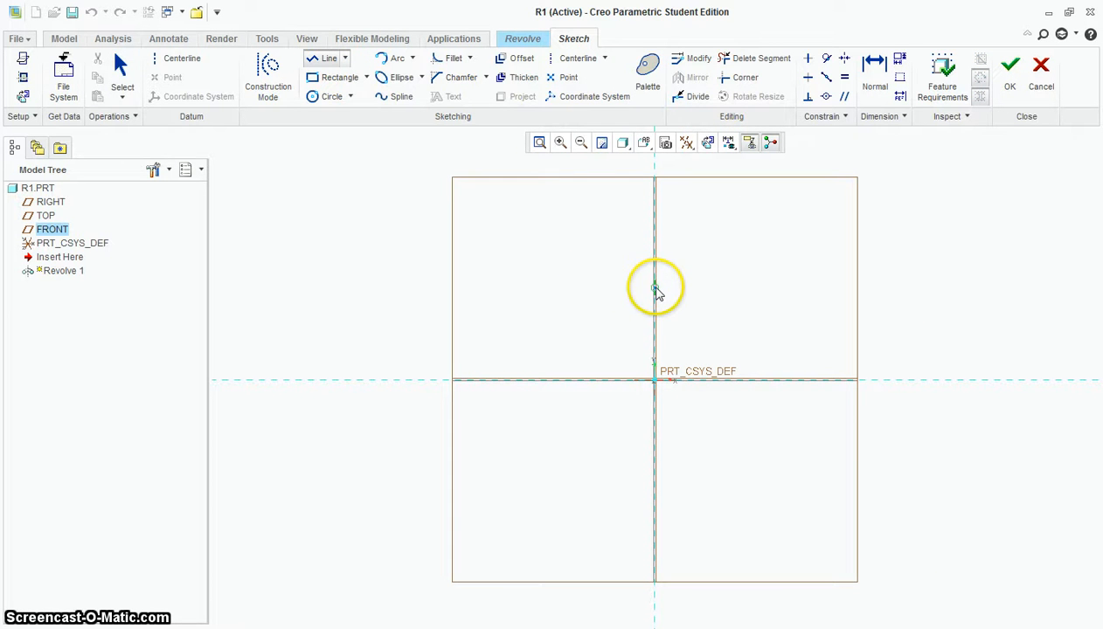
{"action": "left_click", "coordinate": [656, 289]}
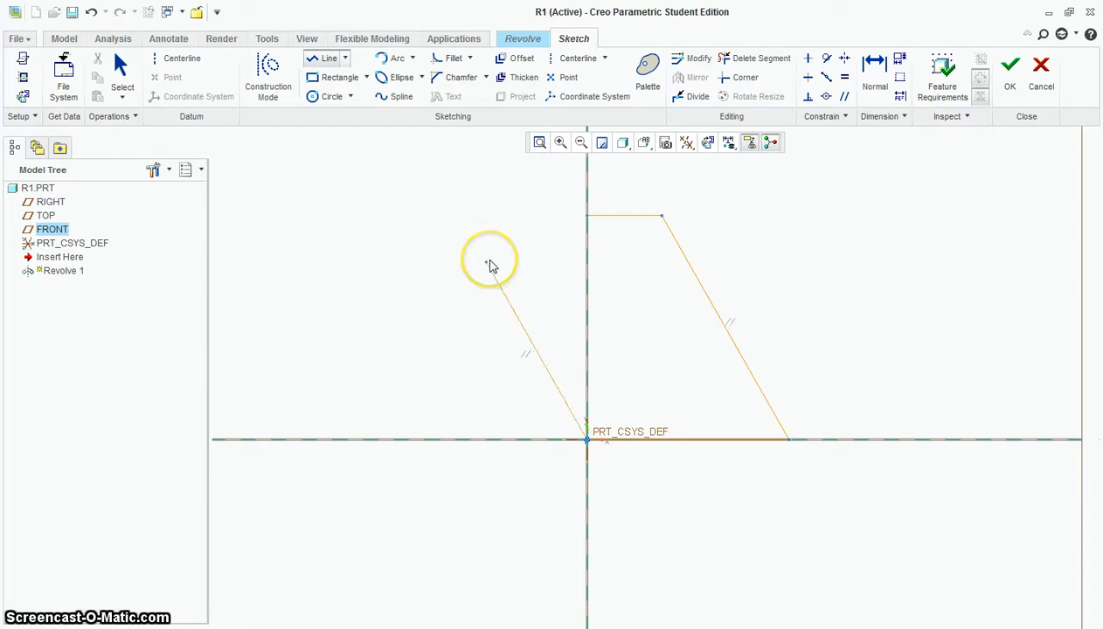
{"action": "mouse_move", "coordinate": [491, 267]}
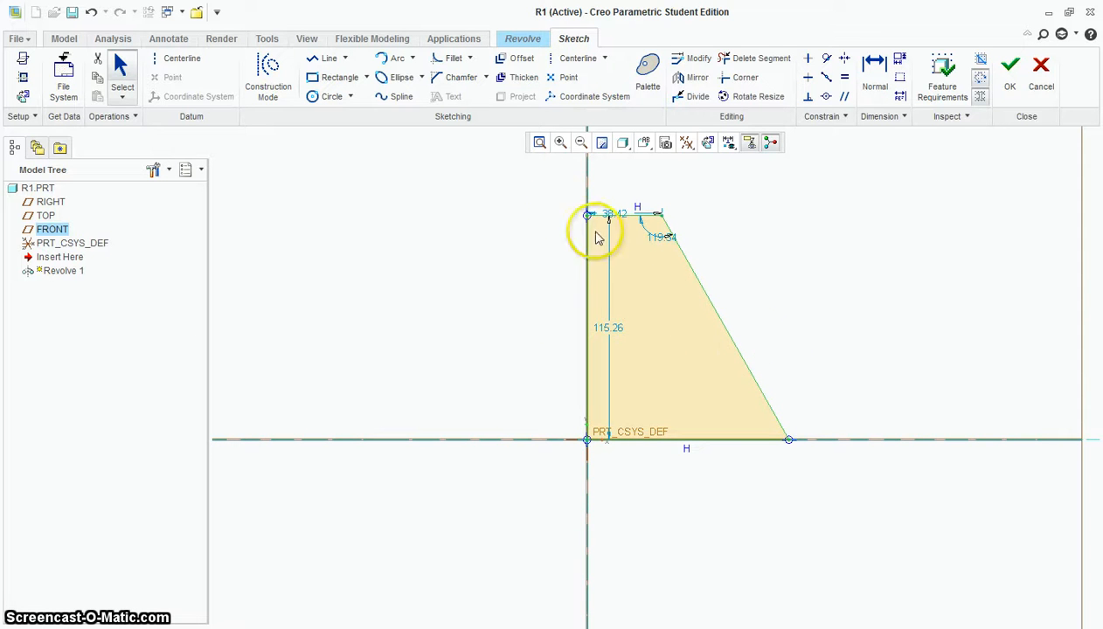
{"action": "mouse_move", "coordinate": [620, 218]}
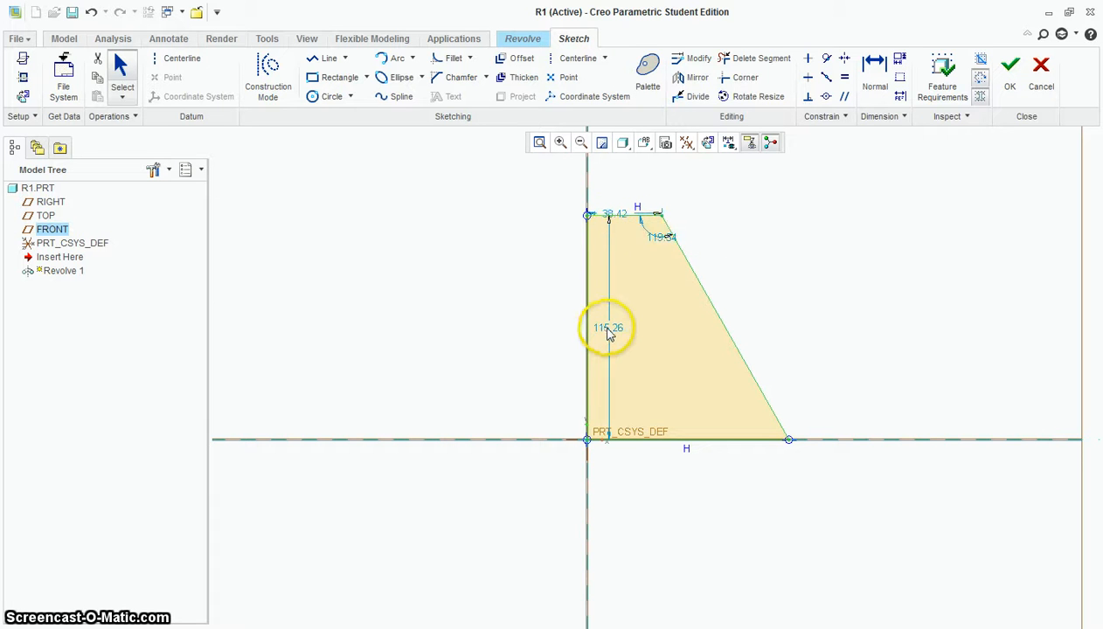
Set the trapezoid's top width to 75 and bottom width to 225.
{"action": "double_click", "coordinate": [608, 328]}
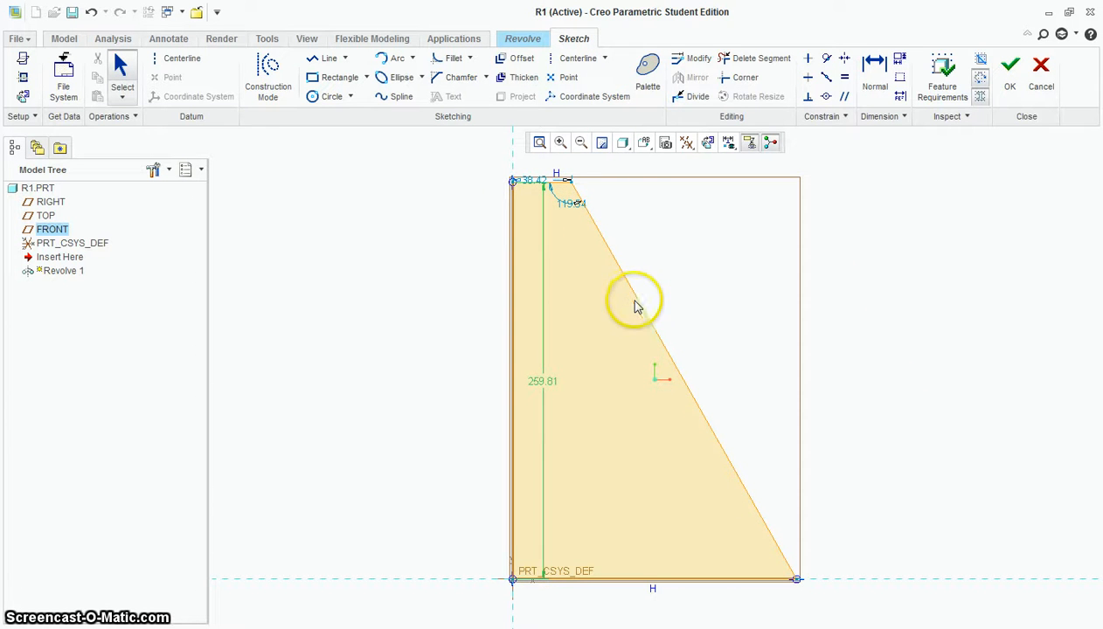
{"action": "mouse_move", "coordinate": [572, 210]}
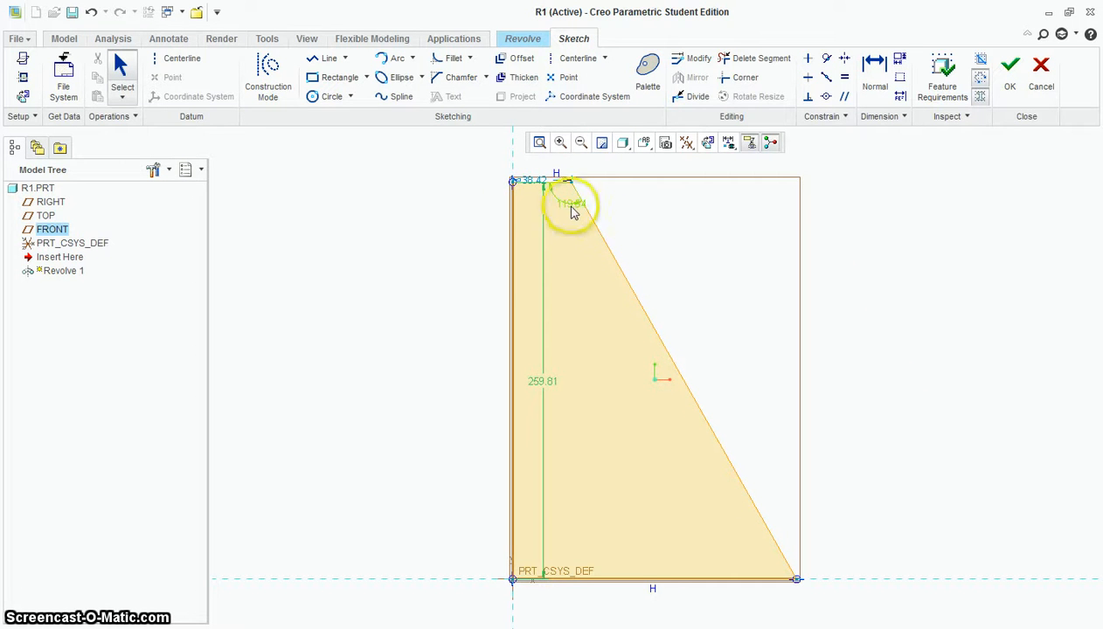
{"action": "mouse_move", "coordinate": [568, 206]}
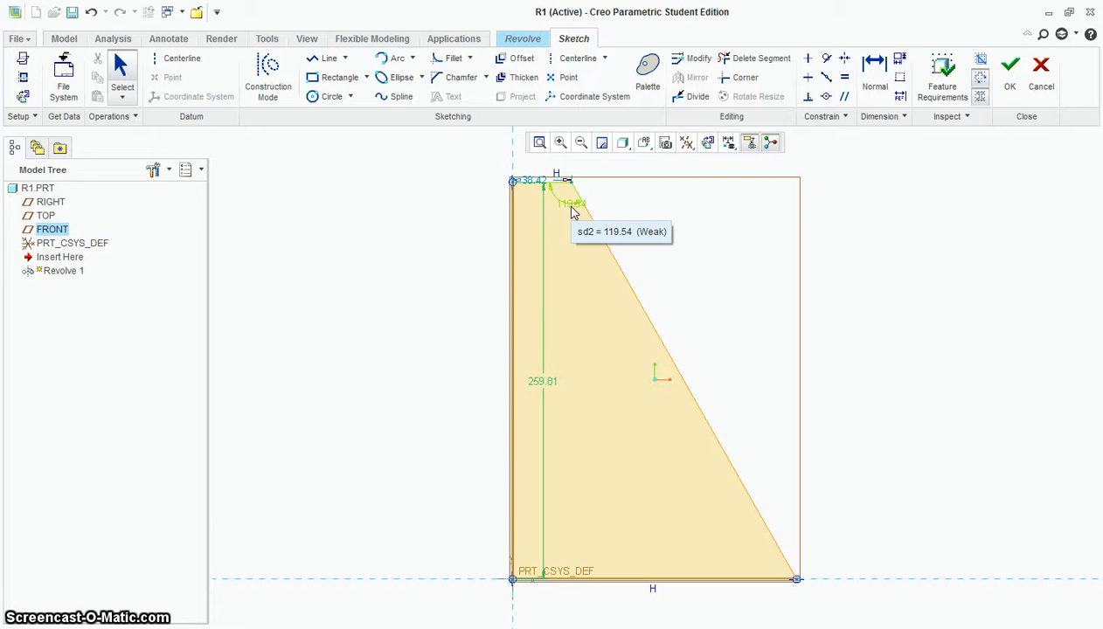
{"action": "mouse_move", "coordinate": [803, 188]}
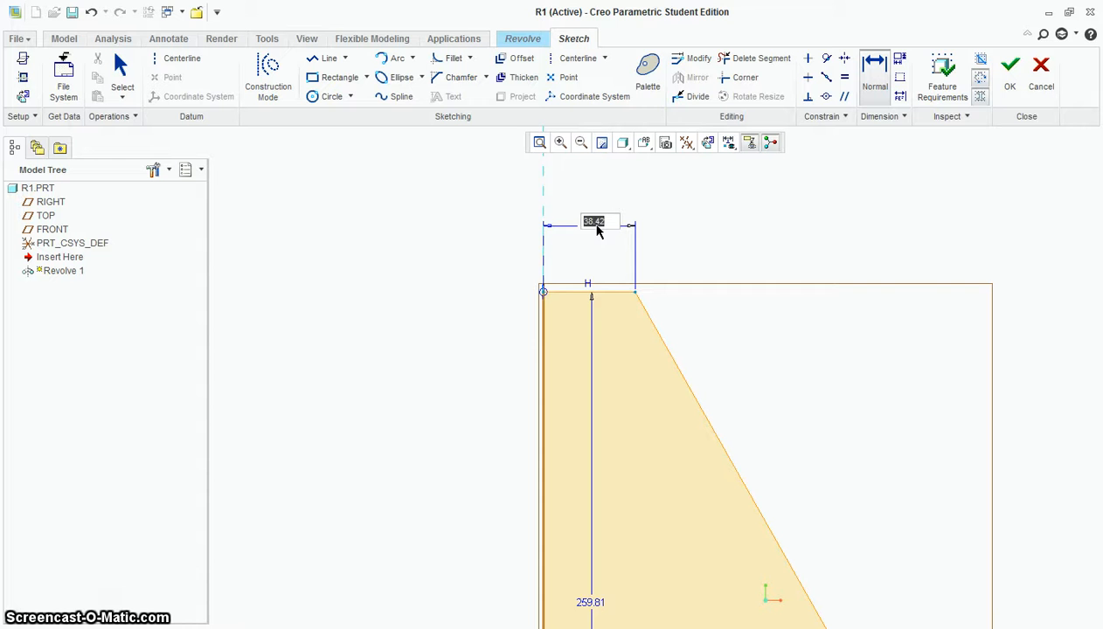
{"action": "mouse_move", "coordinate": [599, 229]}
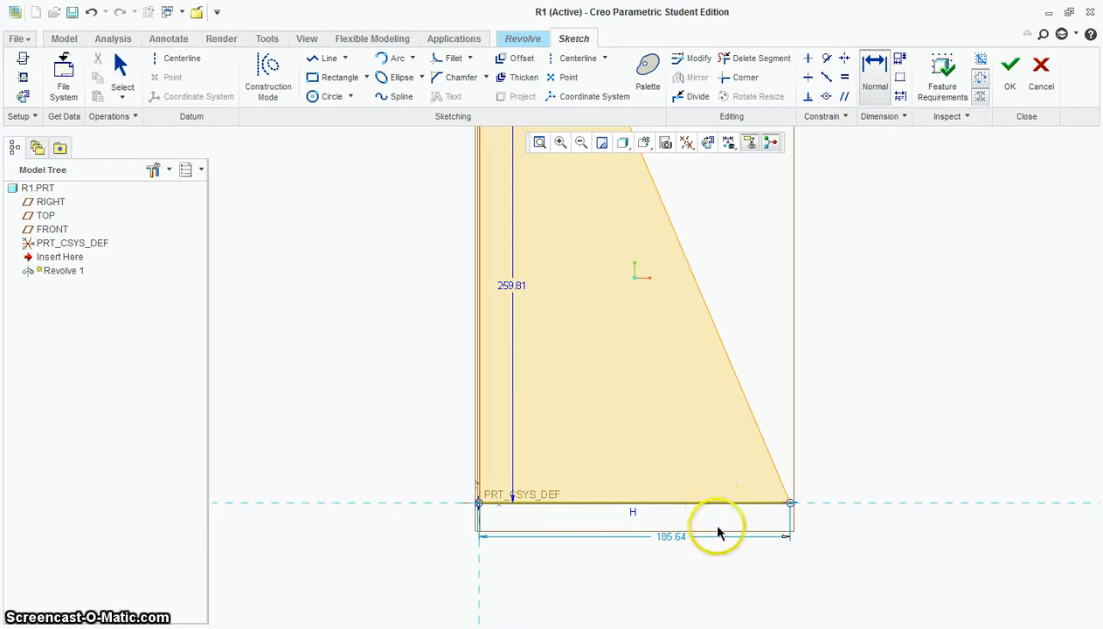
{"action": "double_click", "coordinate": [670, 536]}
{"action": "type", "text": "225"}
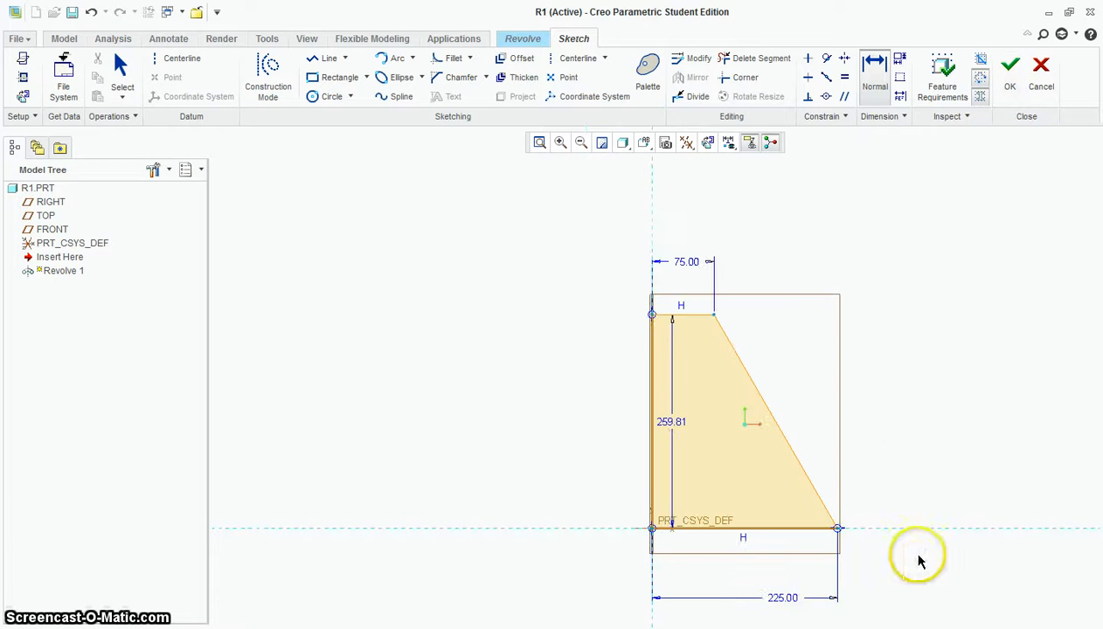
{"action": "mouse_move", "coordinate": [656, 249]}
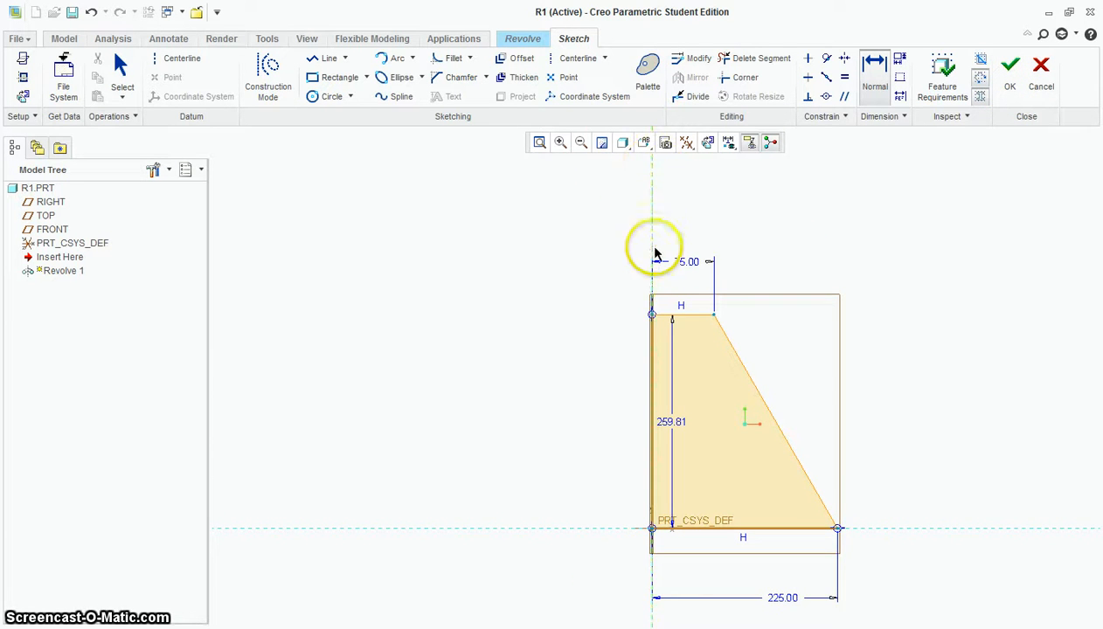
{"action": "mouse_move", "coordinate": [653, 220]}
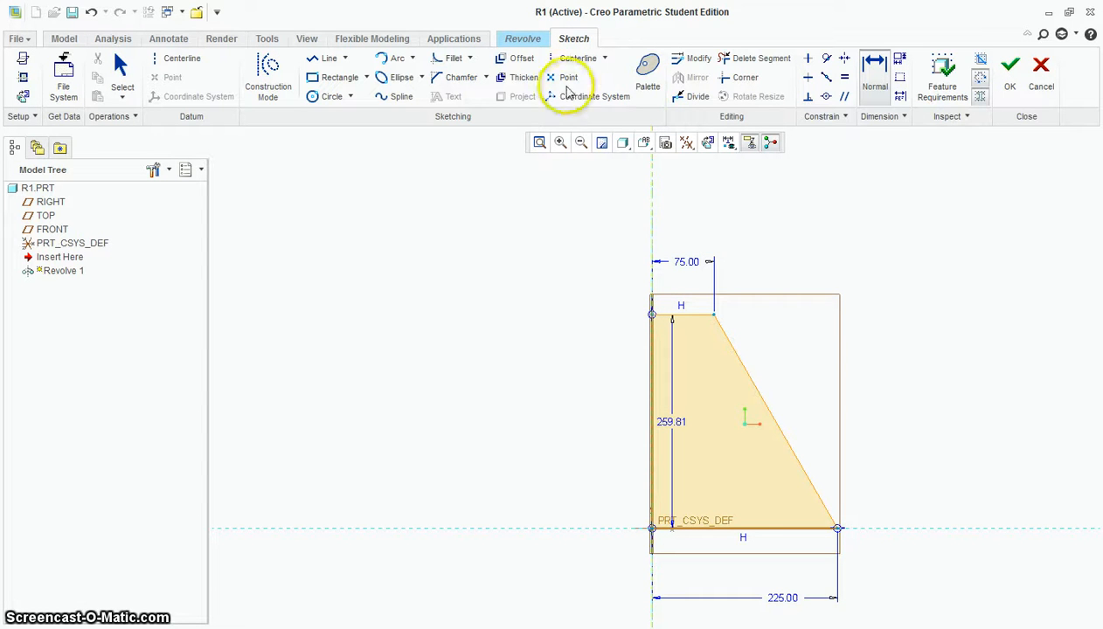
{"action": "mouse_move", "coordinate": [577, 57]}
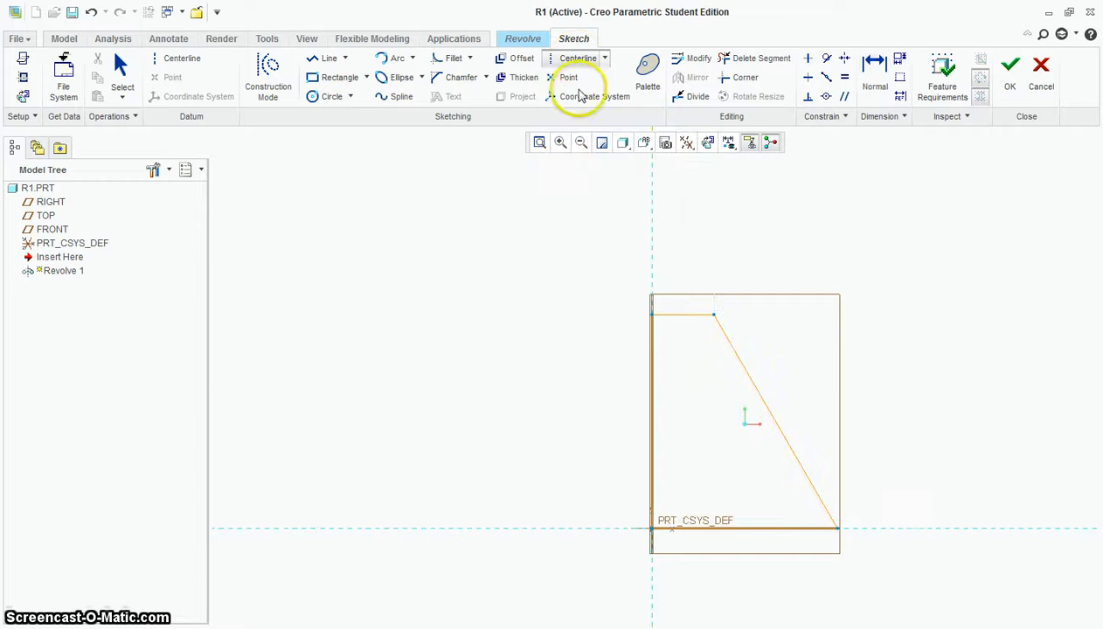
{"action": "mouse_move", "coordinate": [629, 284]}
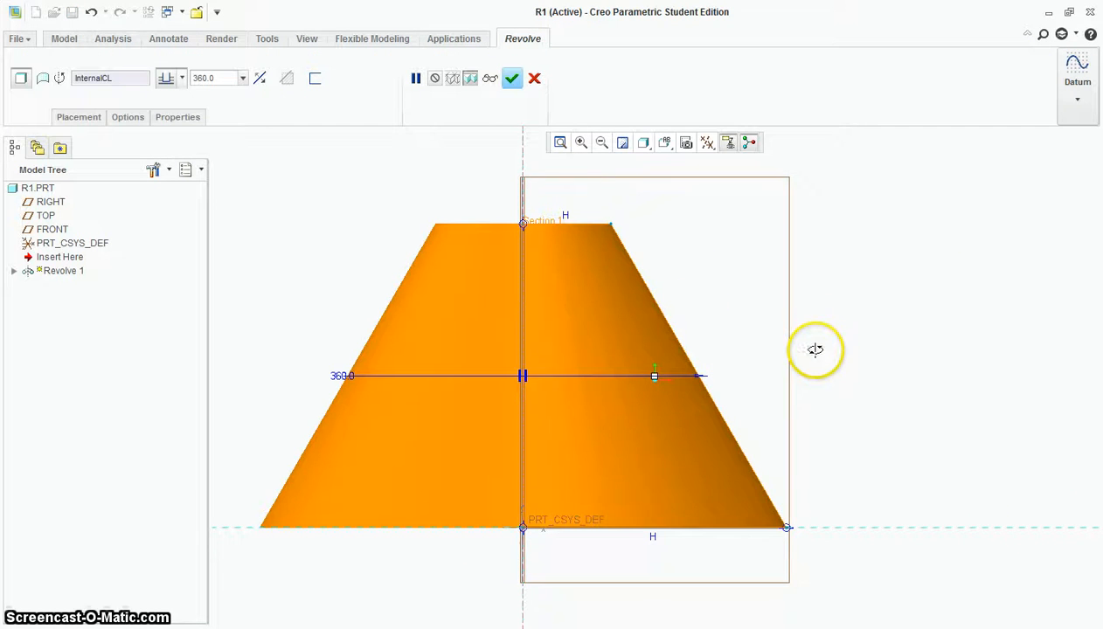
Orbit the preview and finish Revolve 1 as a 360° solid truncated cone.
{"action": "left_click_drag", "start_coordinate": [815, 350], "coordinate": [656, 308]}
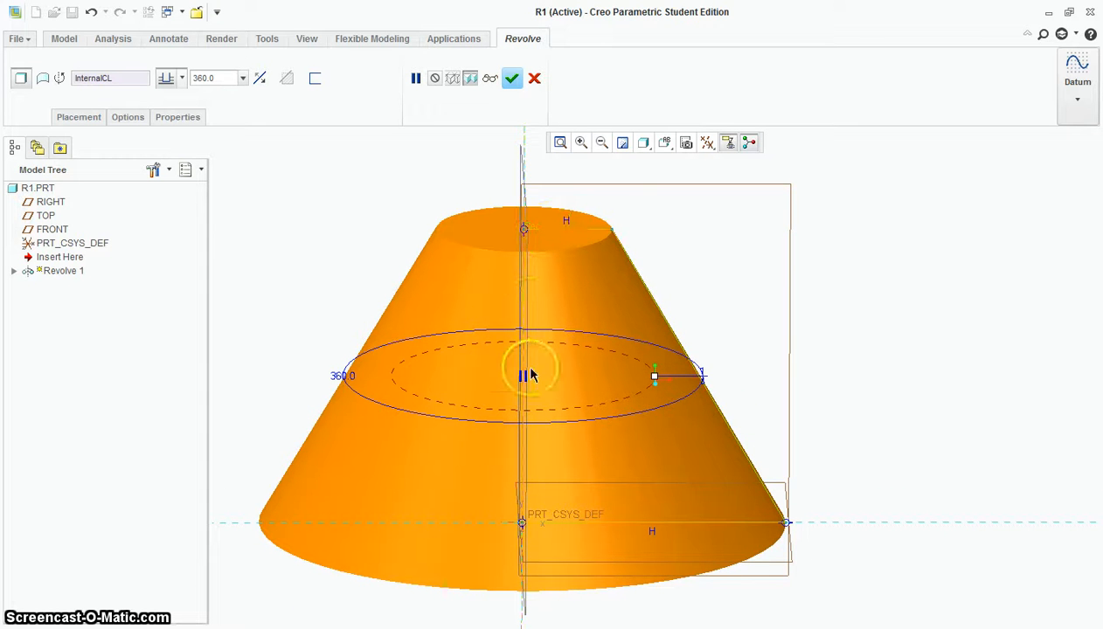
{"action": "mouse_move", "coordinate": [319, 186]}
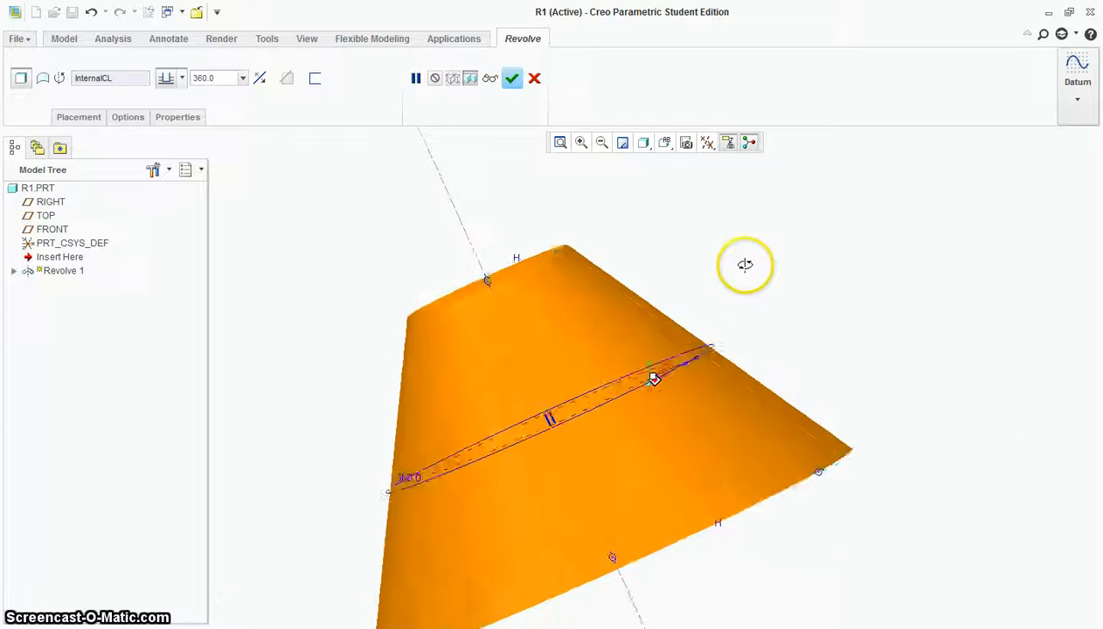
{"action": "left_click_drag", "start_coordinate": [745, 265], "coordinate": [782, 319]}
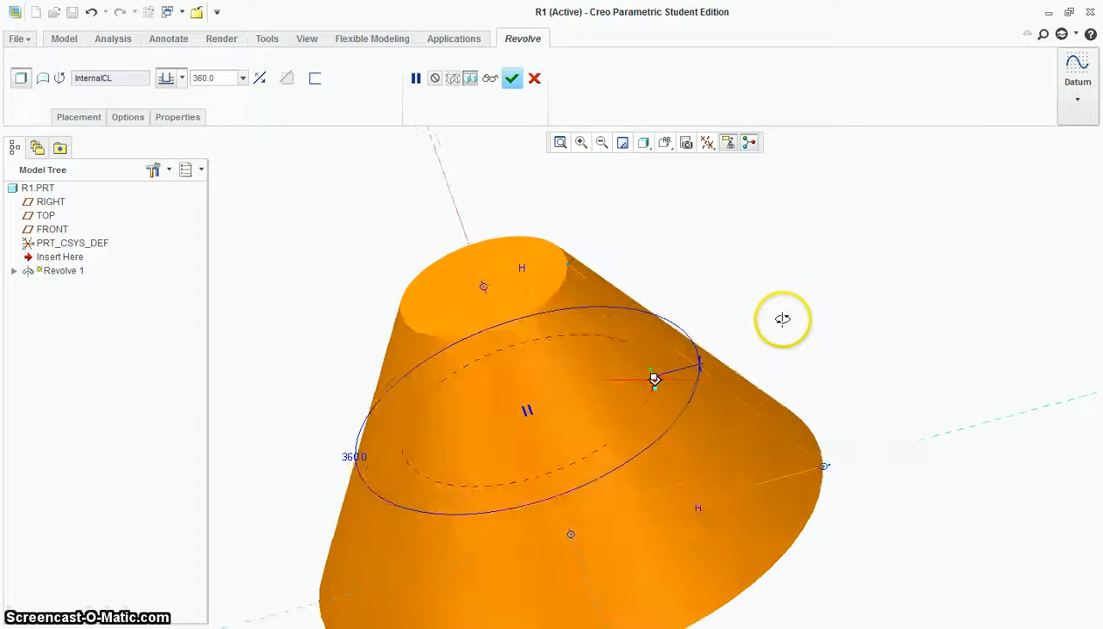
{"action": "left_click", "coordinate": [511, 79]}
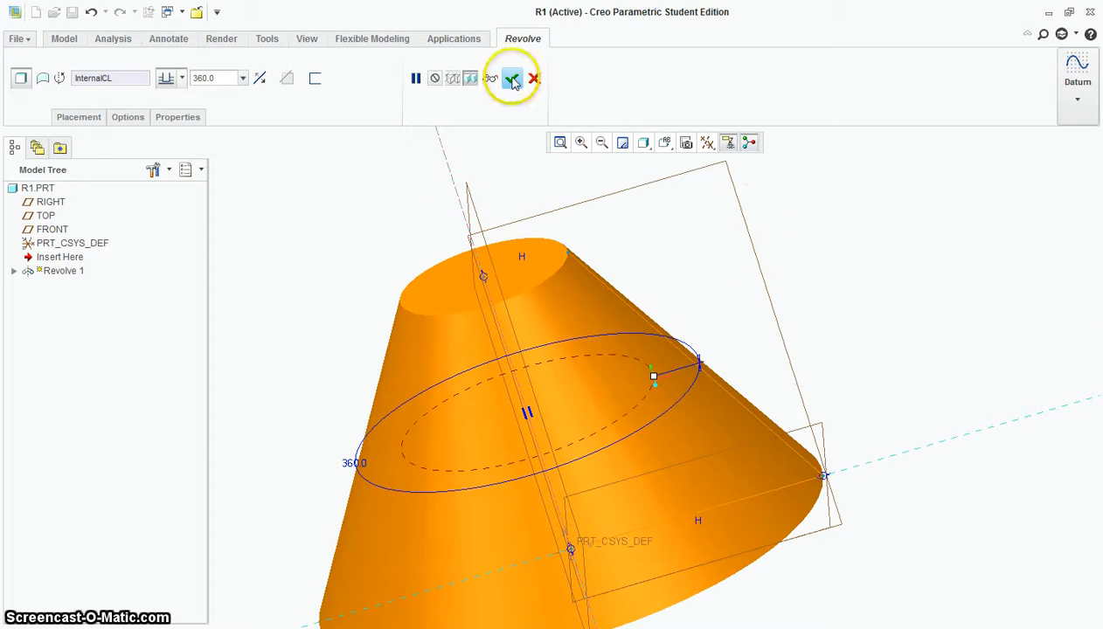
{"action": "left_click", "coordinate": [511, 79]}
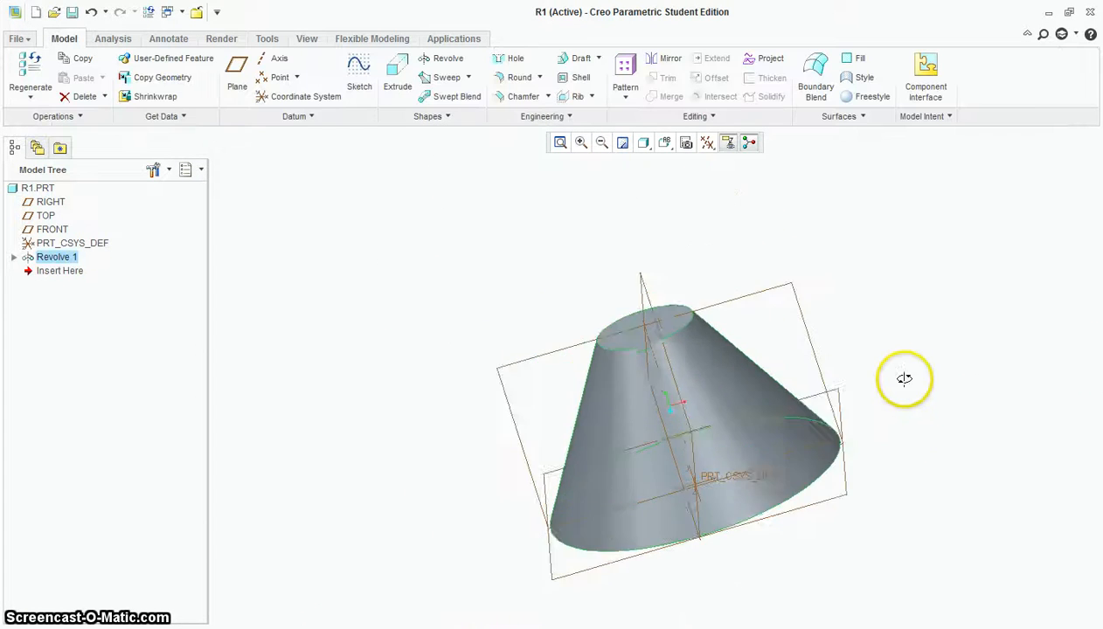
{"action": "left_click_drag", "start_coordinate": [904, 378], "coordinate": [664, 468]}
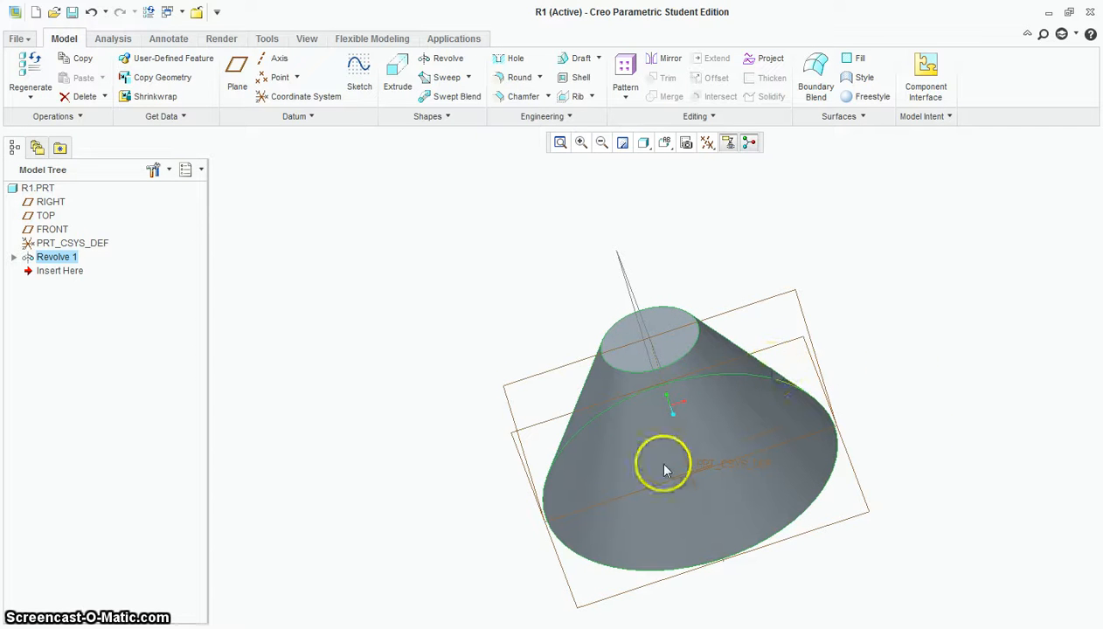
{"action": "mouse_move", "coordinate": [587, 408]}
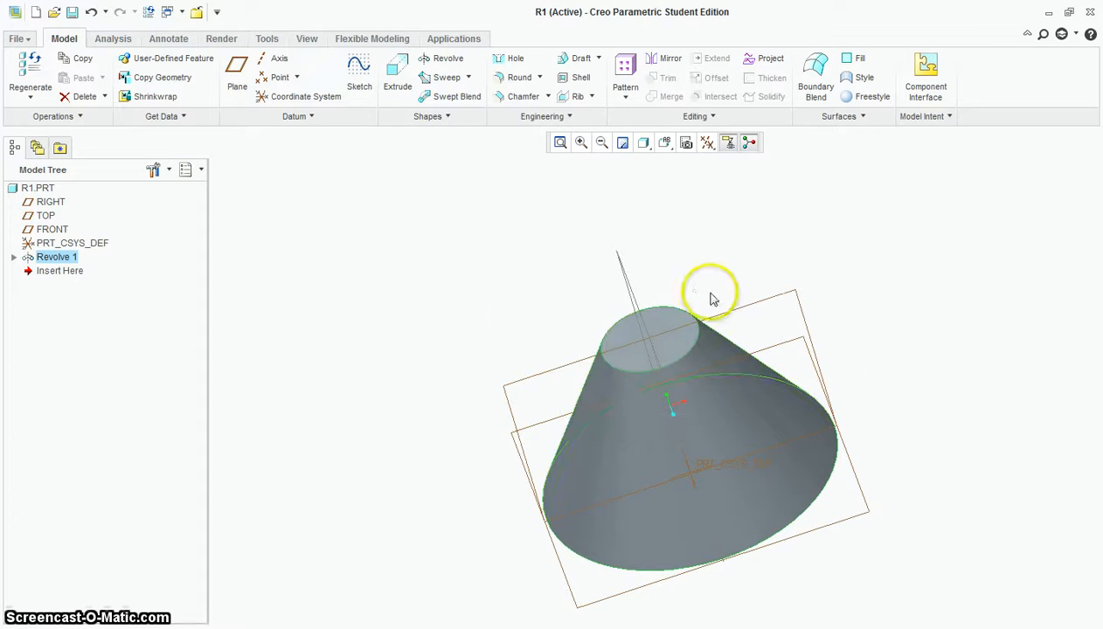
{"action": "mouse_move", "coordinate": [624, 378]}
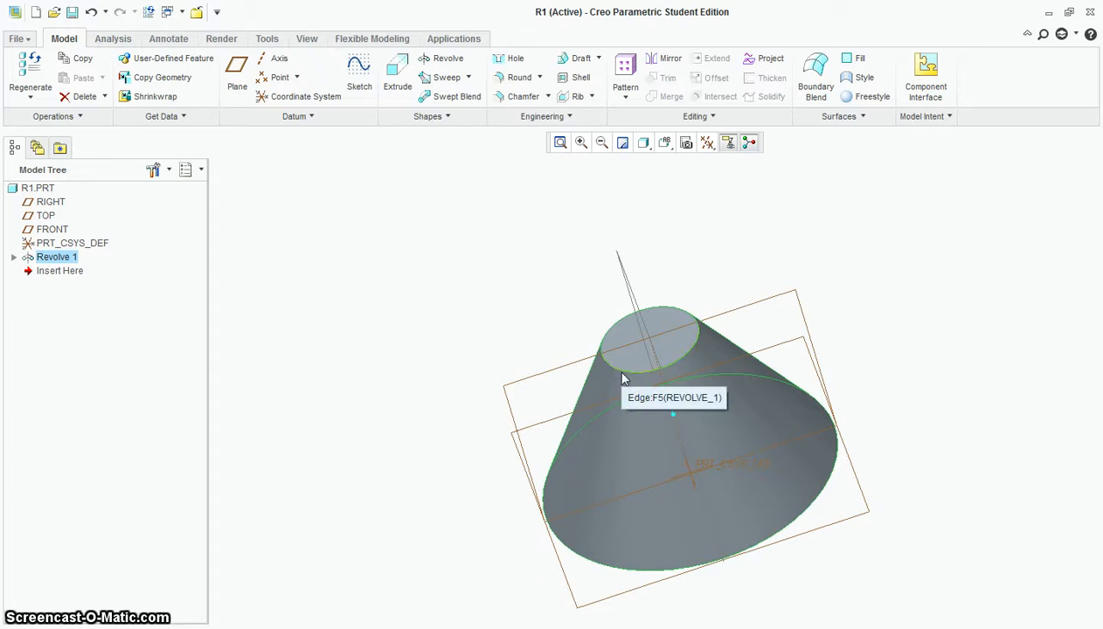
{"action": "mouse_move", "coordinate": [316, 173]}
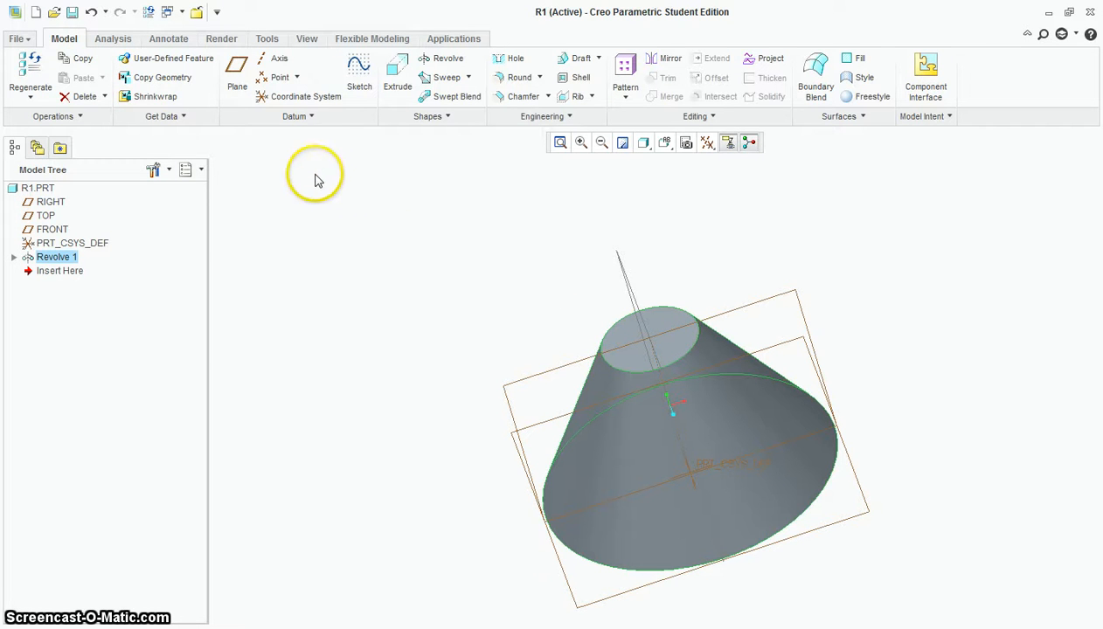
{"action": "left_click", "coordinate": [15, 38]}
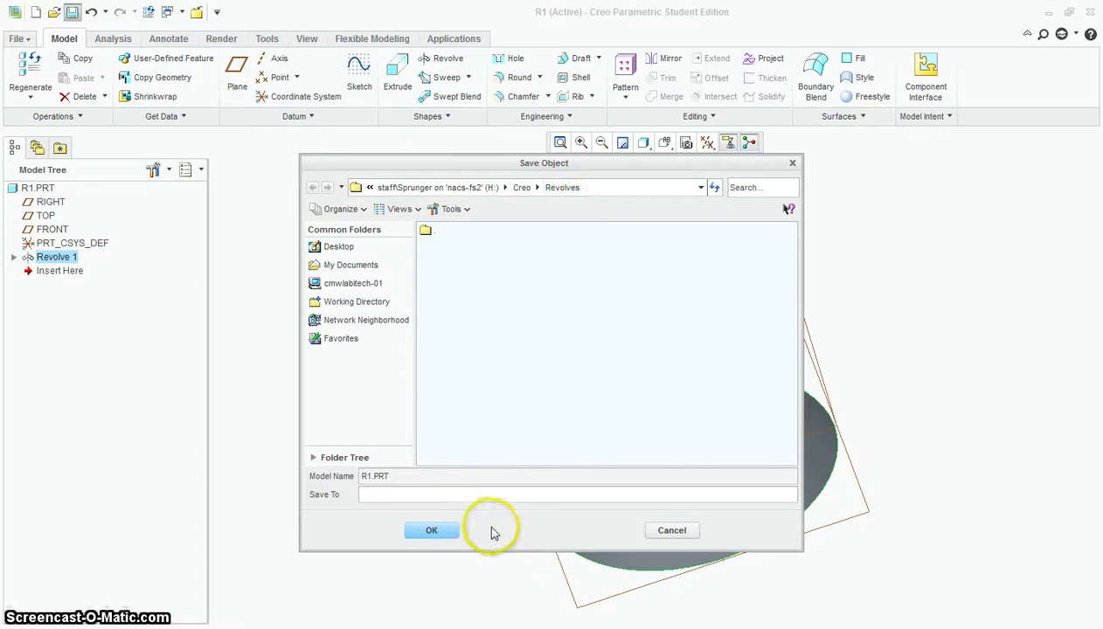
Save R1.PRT to the Revolves folder and open the File menu.
{"action": "left_click", "coordinate": [431, 530]}
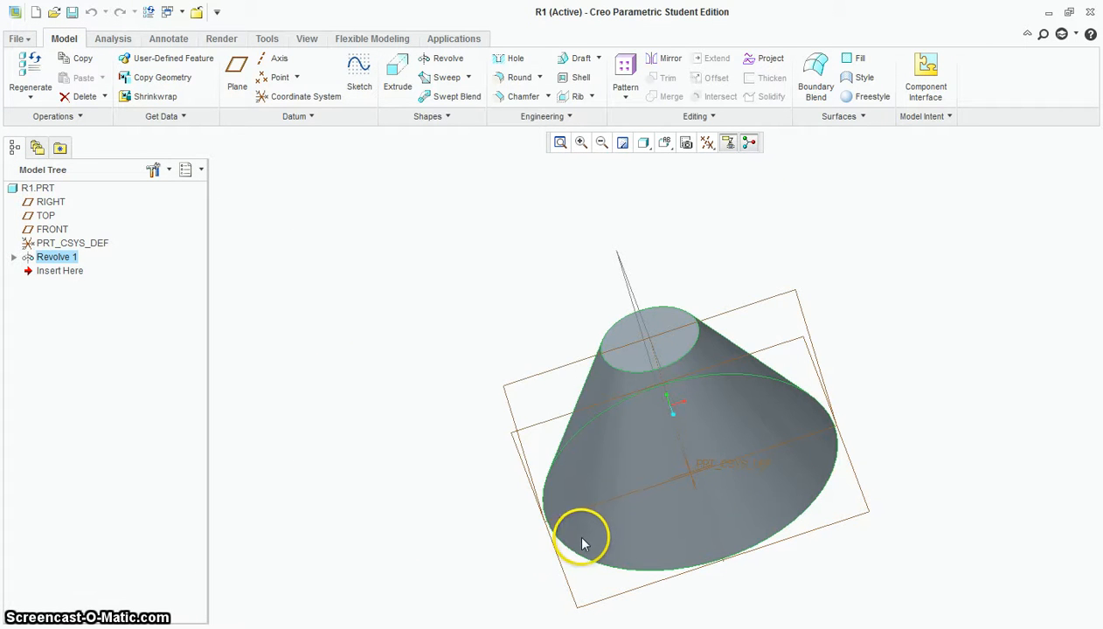
{"action": "left_click", "coordinate": [15, 38]}
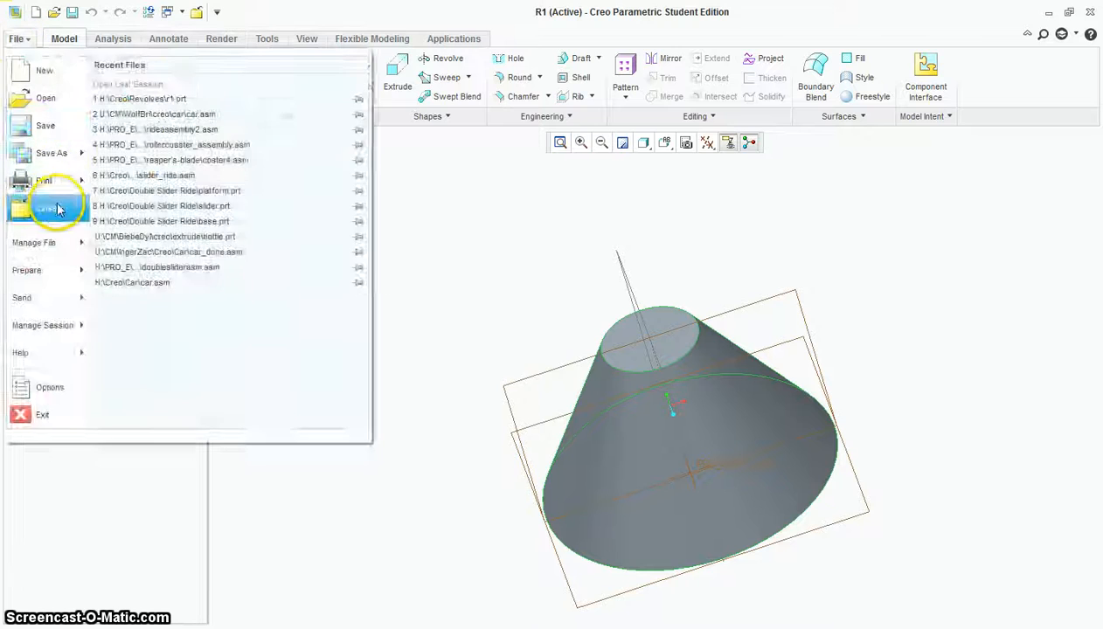